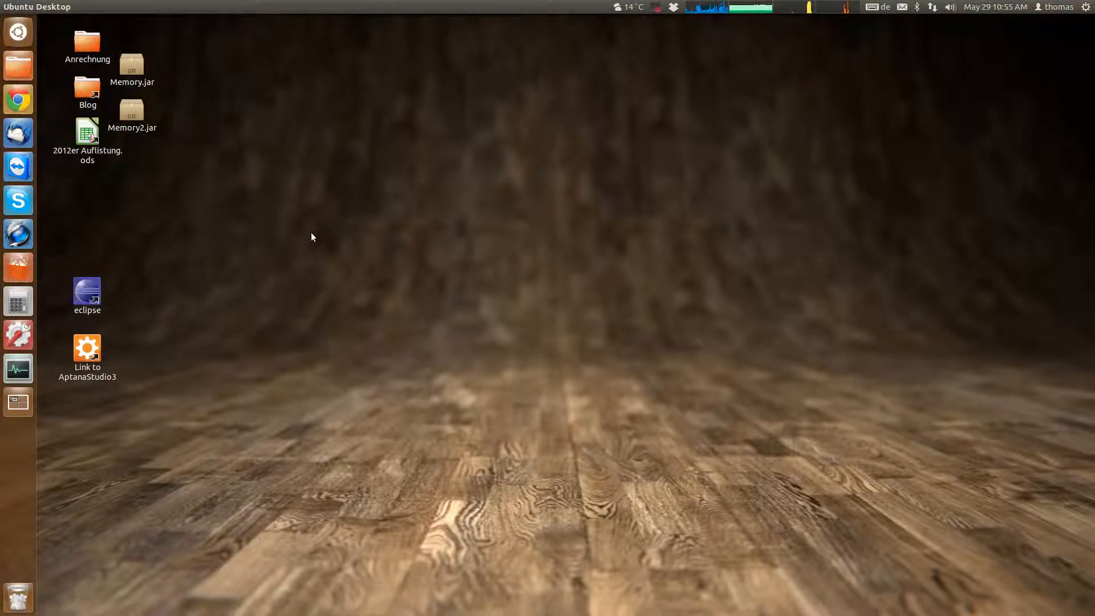
pyautogui.moveTo(213, 235)
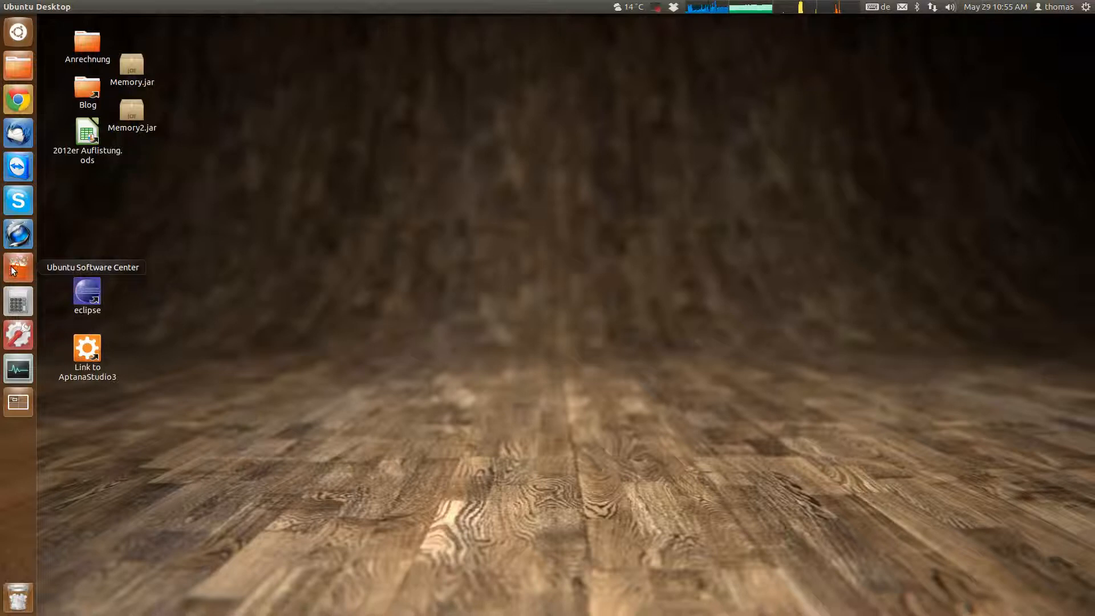
# Step: Search 'myunity' in Ubuntu Software Center, install MyUnity and authenticate with the password
pyautogui.click(17, 267)
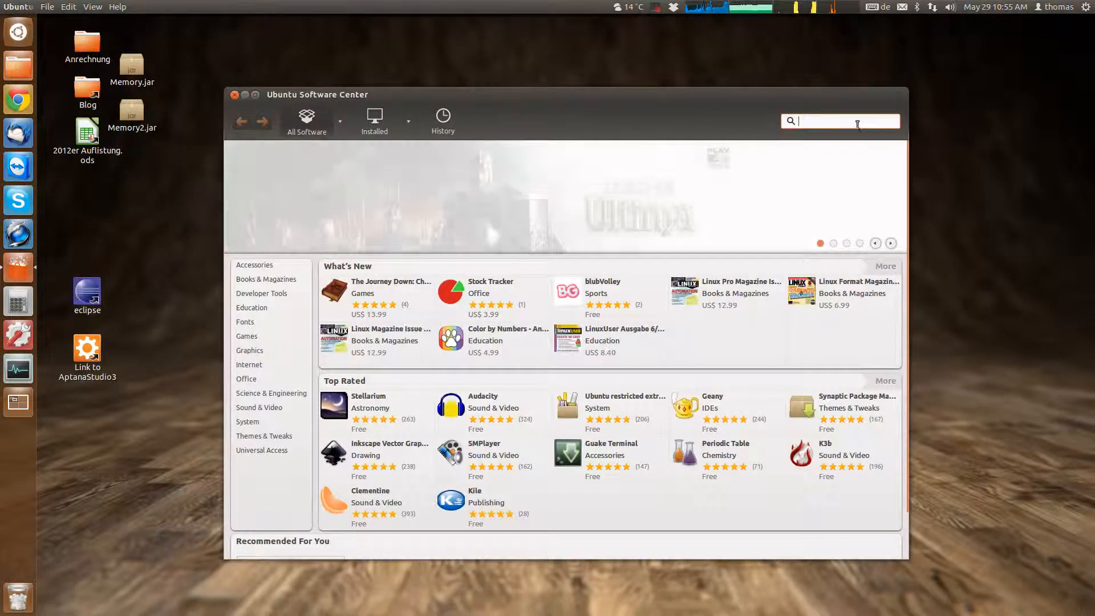
pyautogui.write('myunity')
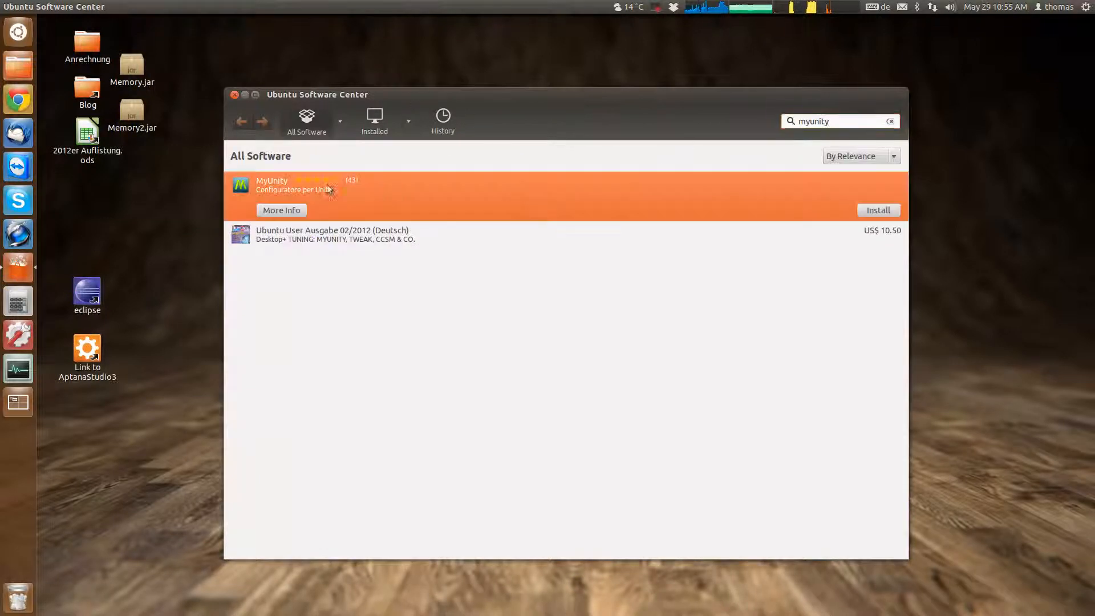
pyautogui.click(877, 210)
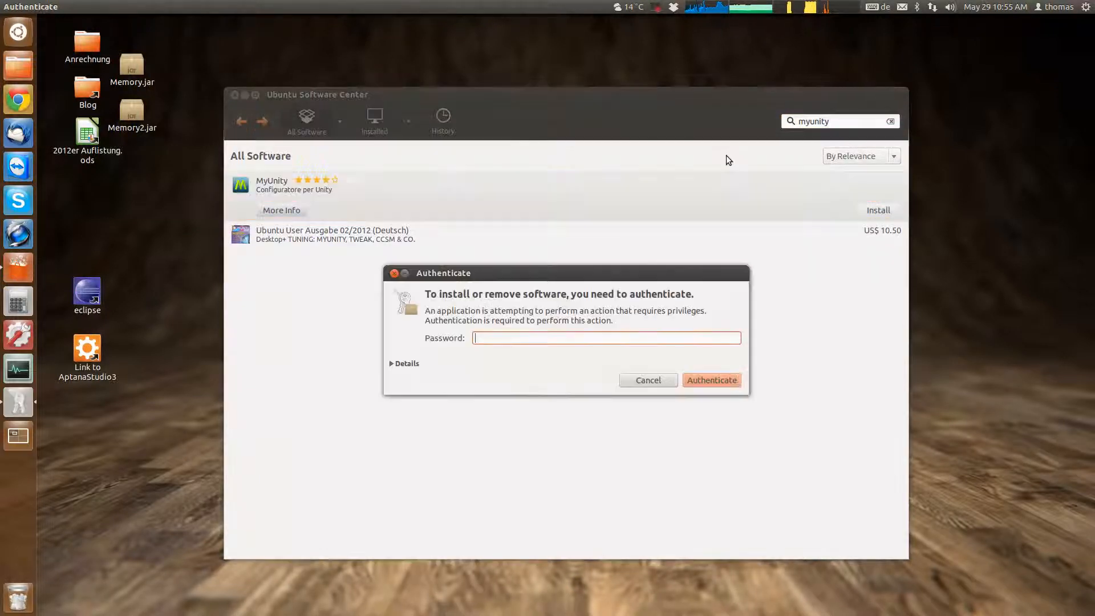
pyautogui.write('password')
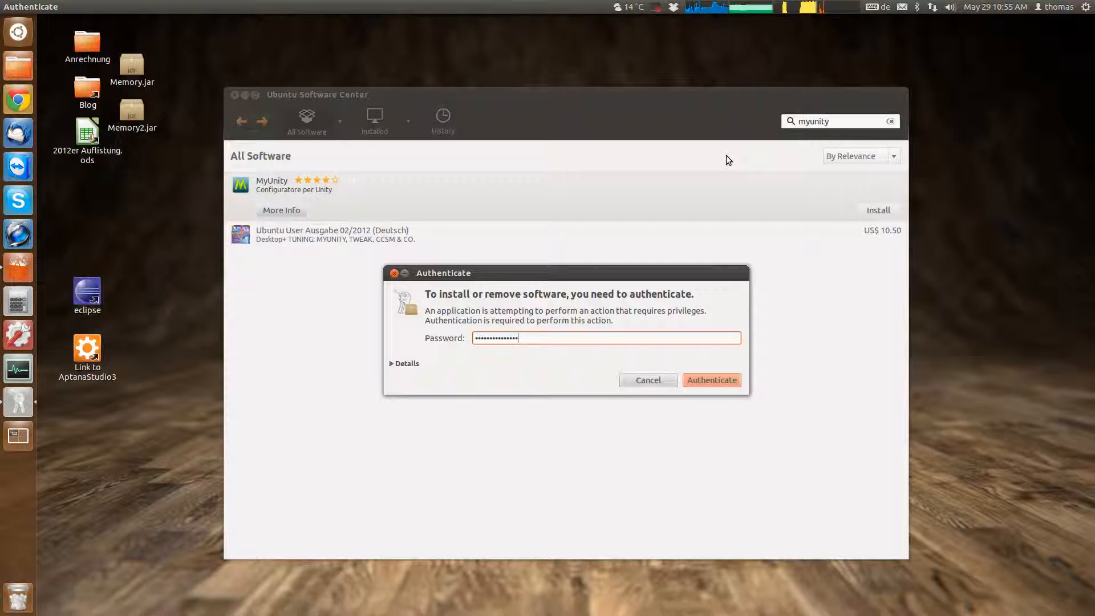
pyautogui.click(710, 380)
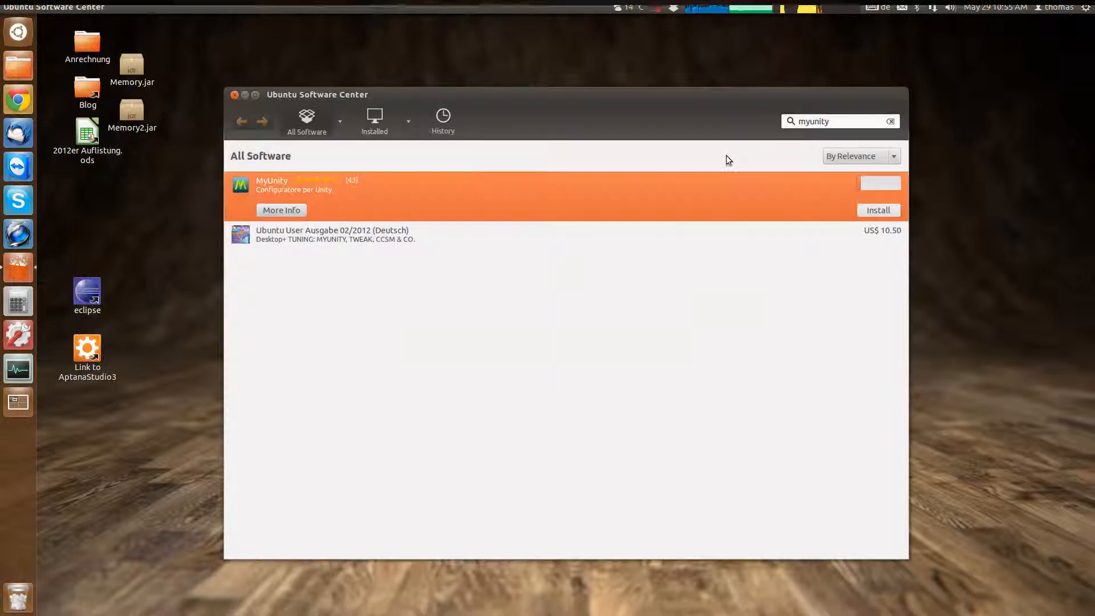
pyautogui.moveTo(509, 96)
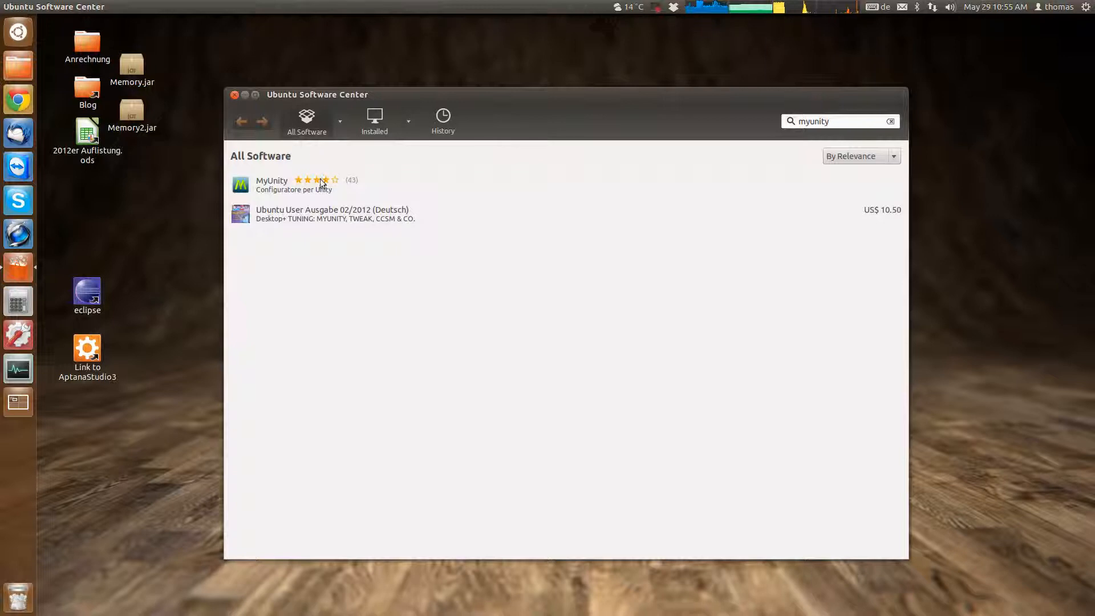
# Step: Launch MyUnity and show its desktop settings with the workspace counts
pyautogui.click(234, 94)
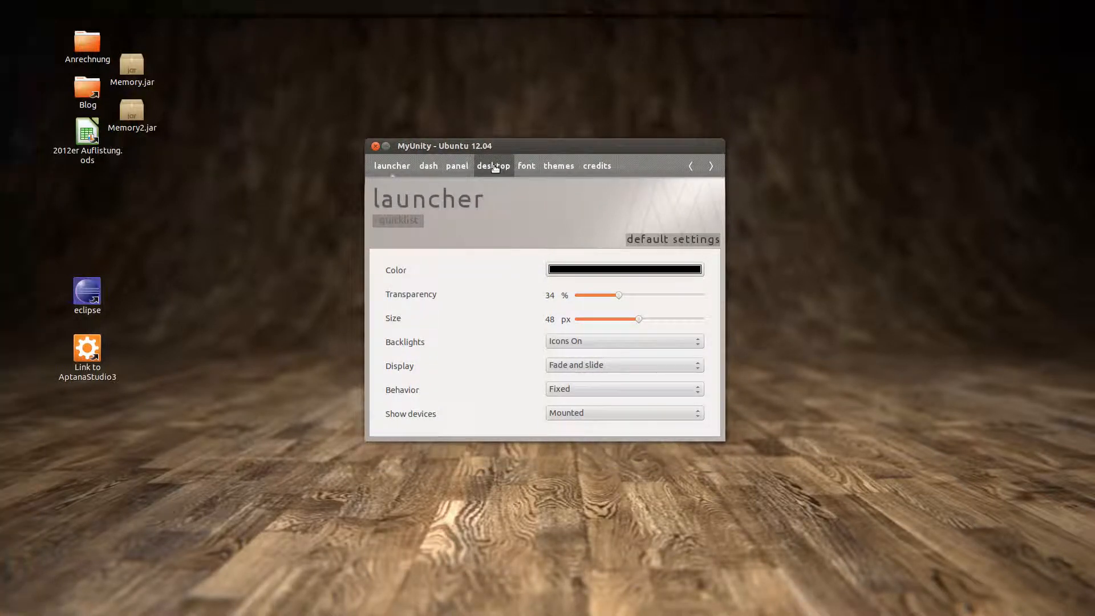
pyautogui.click(493, 165)
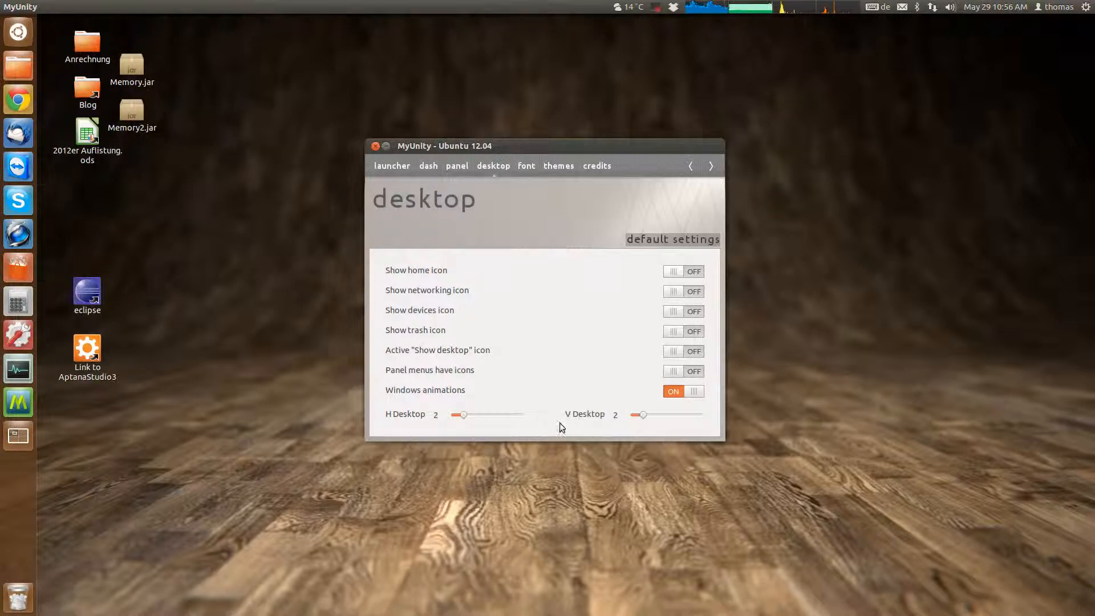
# Step: Set the H Desktop and V Desktop sliders to 3 horizontal by 3 vertical workspaces
pyautogui.moveTo(463, 415); pyautogui.dragTo(454, 415)
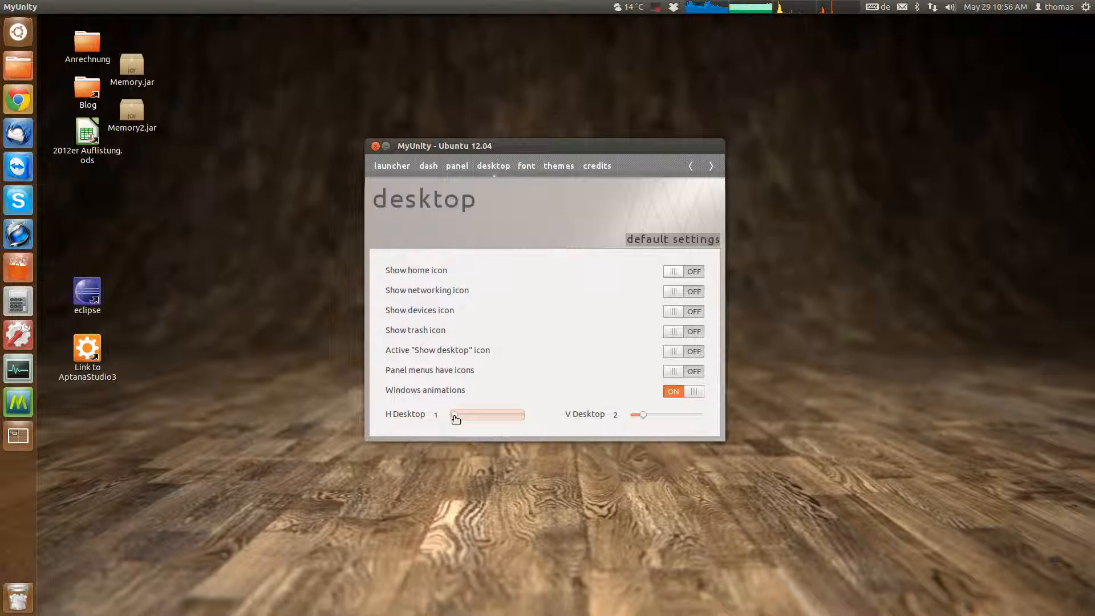
pyautogui.moveTo(639, 415); pyautogui.dragTo(634, 415)
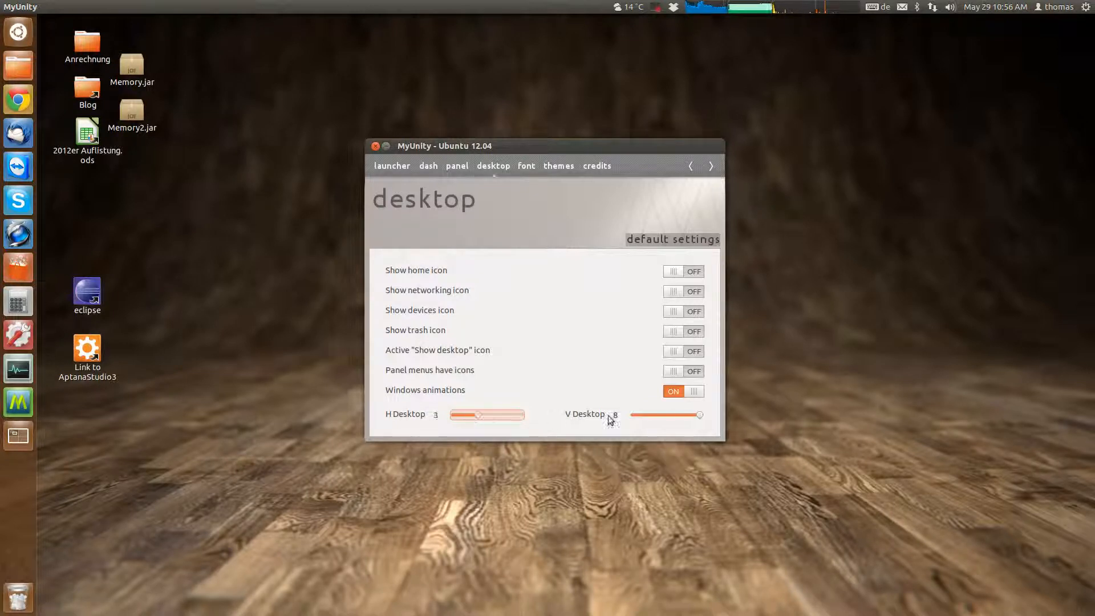
pyautogui.moveTo(698, 415); pyautogui.dragTo(642, 415)
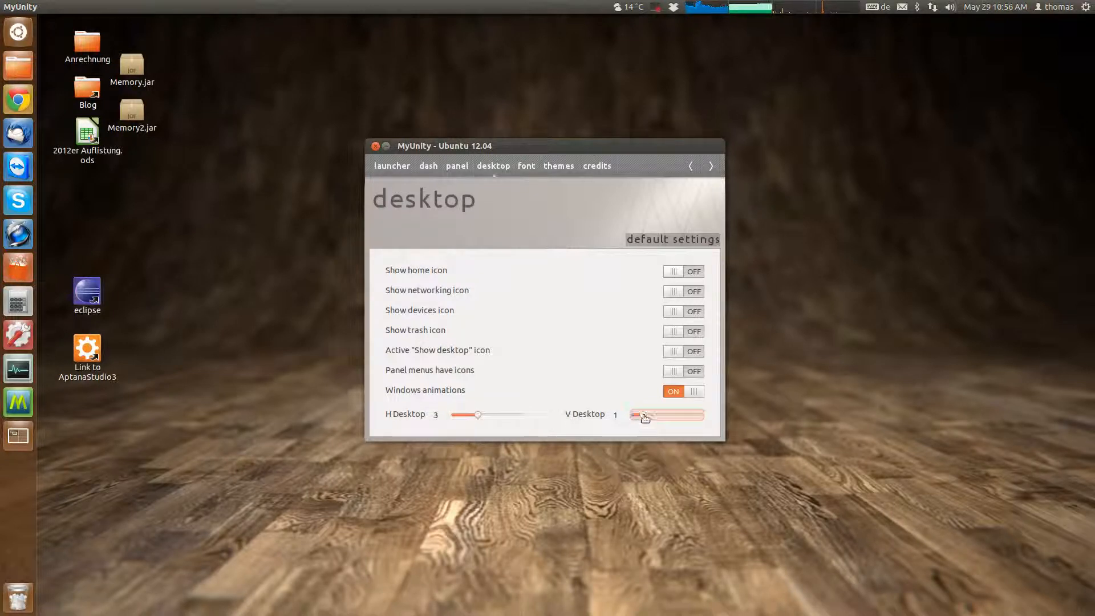
pyautogui.moveTo(642, 415); pyautogui.dragTo(657, 415)
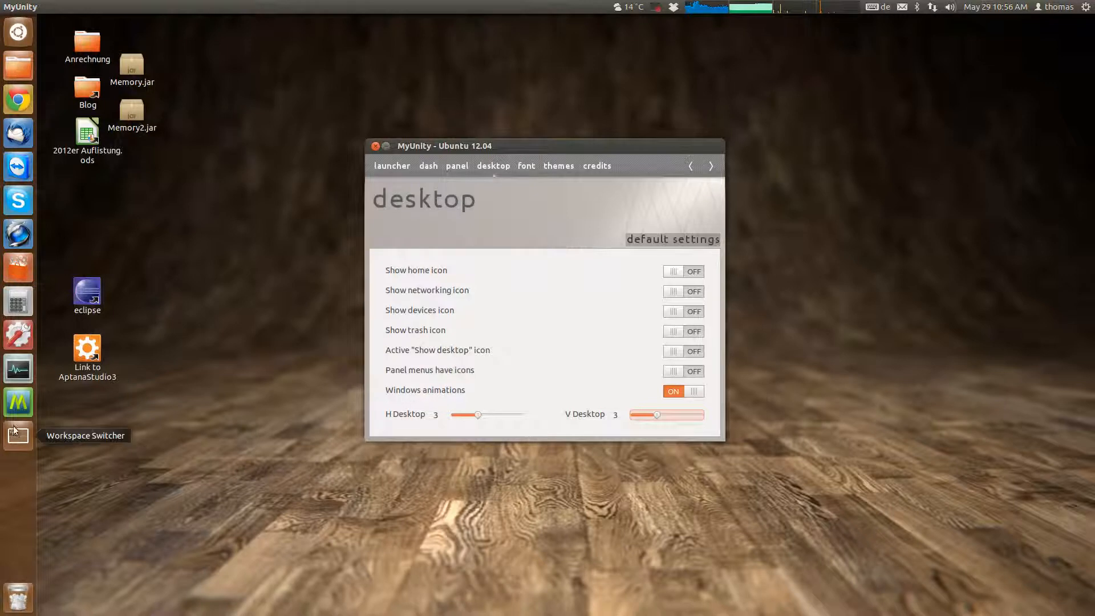
pyautogui.click(17, 434)
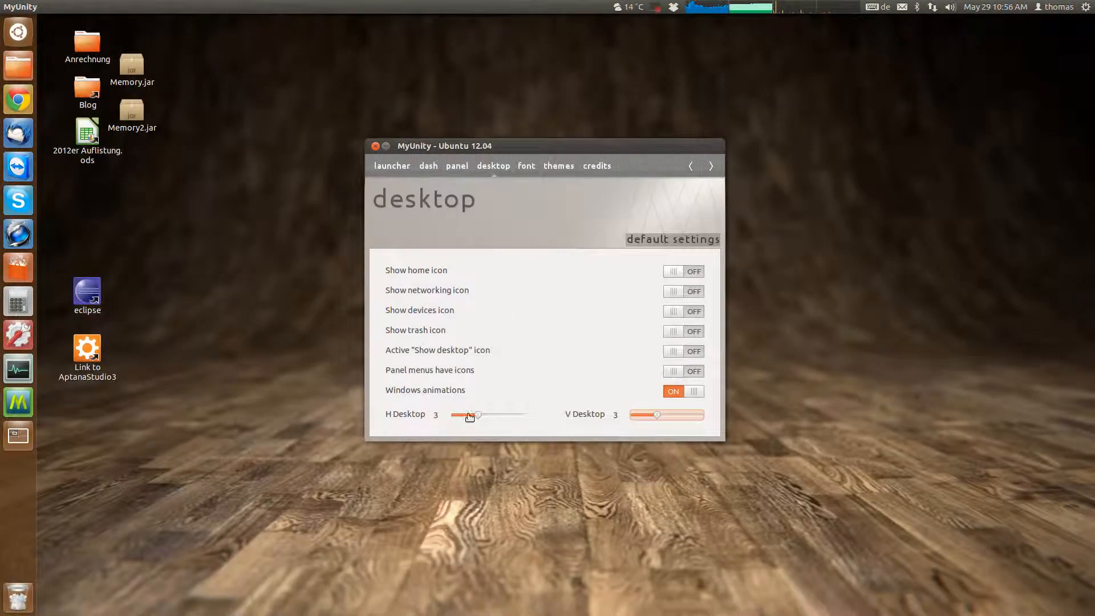
# Step: Bring the workspace sliders back to 2 by 2, then check the Dropbox status menu
pyautogui.moveTo(478, 414); pyautogui.dragTo(464, 414)
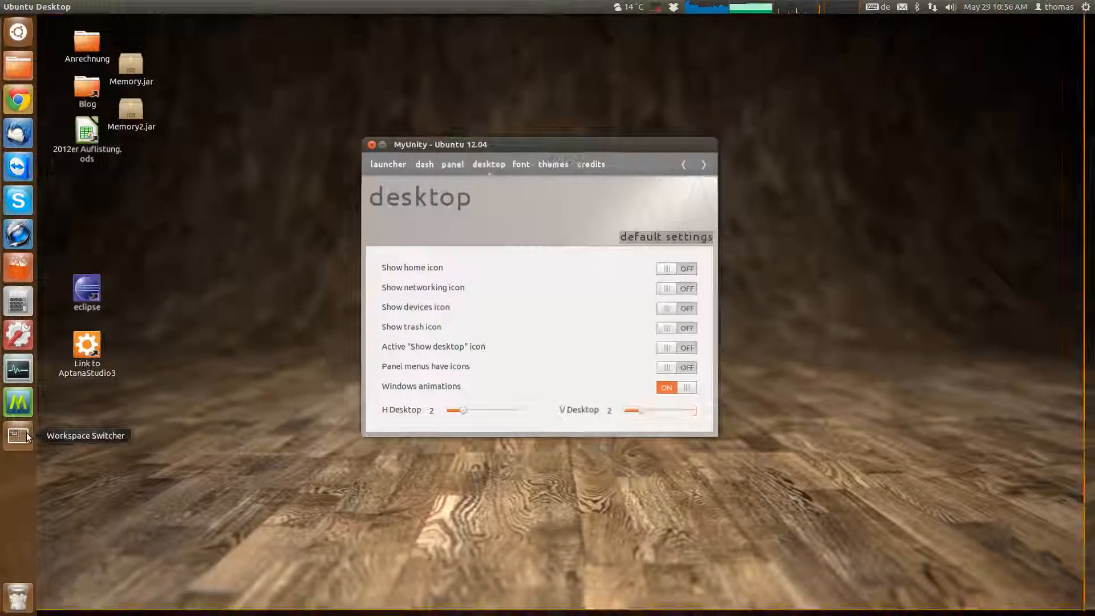
pyautogui.click(17, 434)
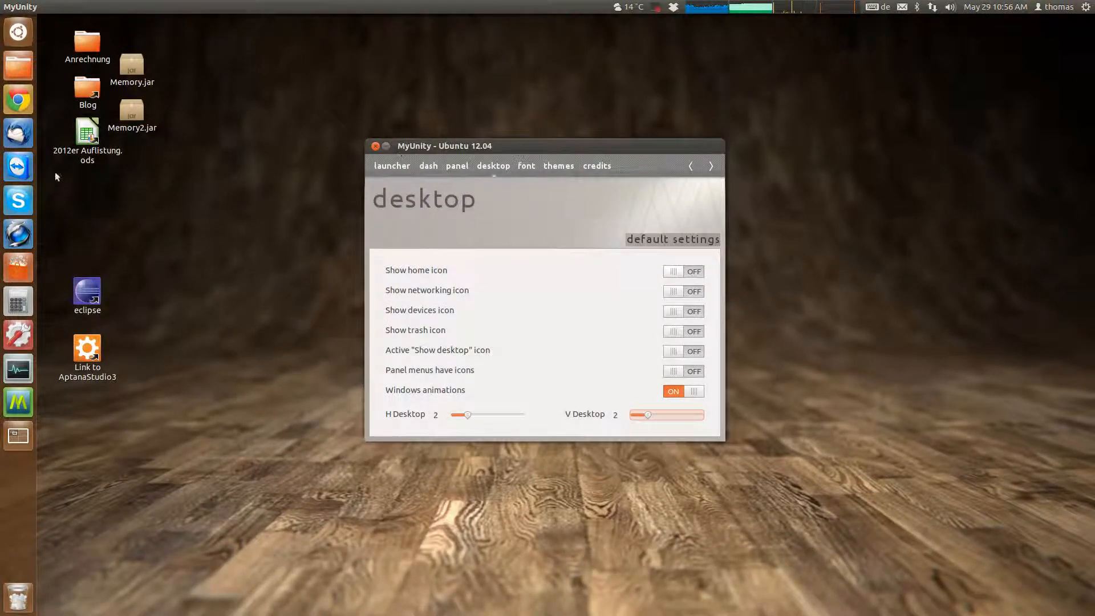
pyautogui.click(673, 7)
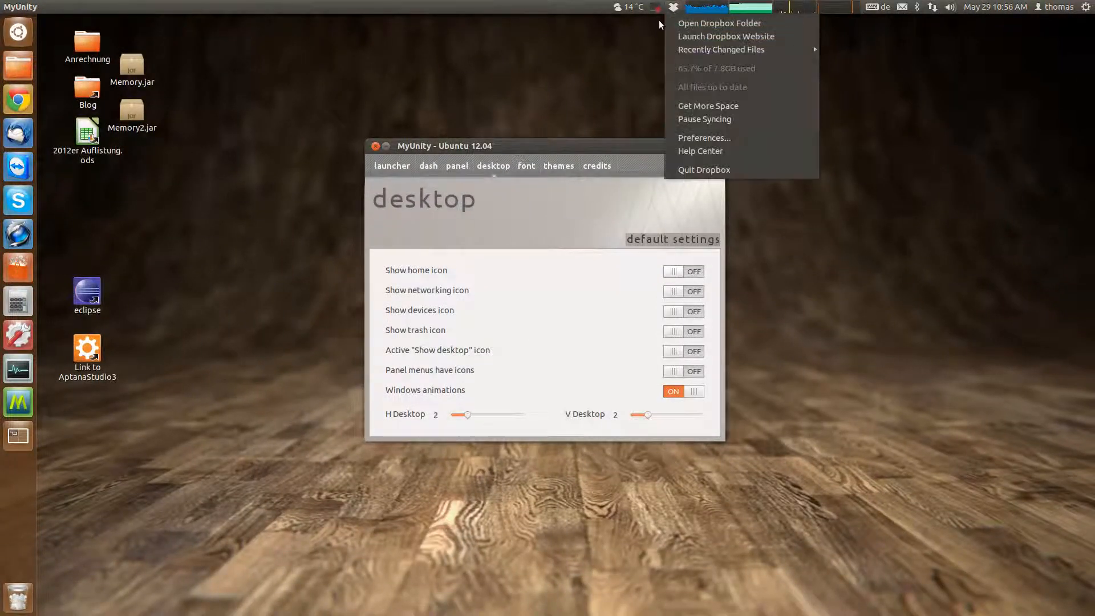